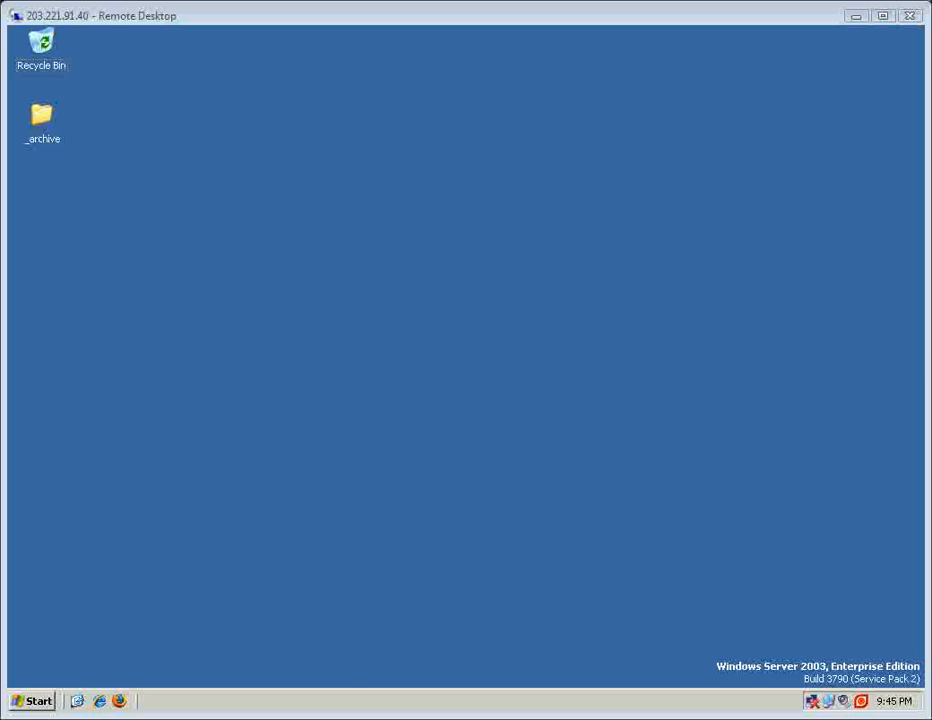
Step: Launch SQLyog Community Edition and continue past the Enterprise Power Tools promotion
{"action": "left_click", "coordinate": [34, 696]}
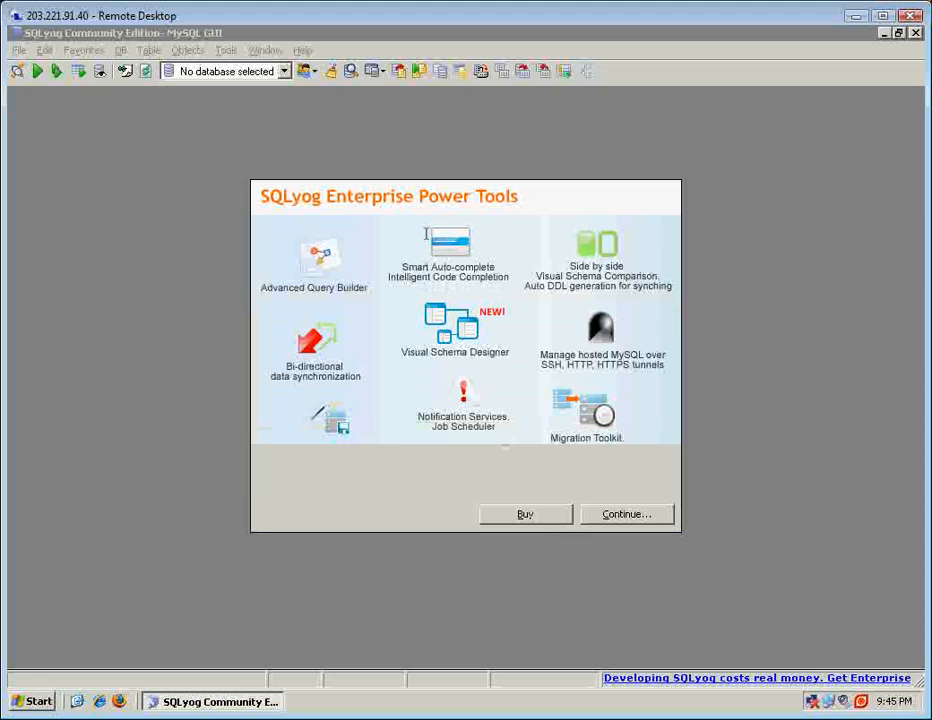
{"action": "left_click", "coordinate": [626, 514]}
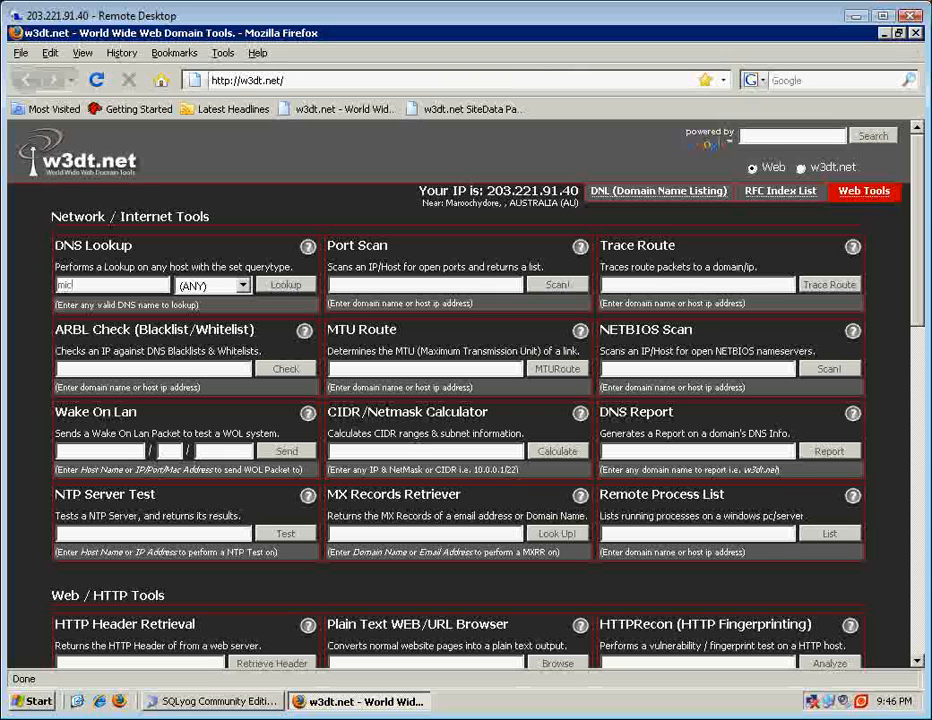
Step: Look up microsoft.com in the DNS Lookup tool and review its returned records
{"action": "type", "text": "microsoft.com"}
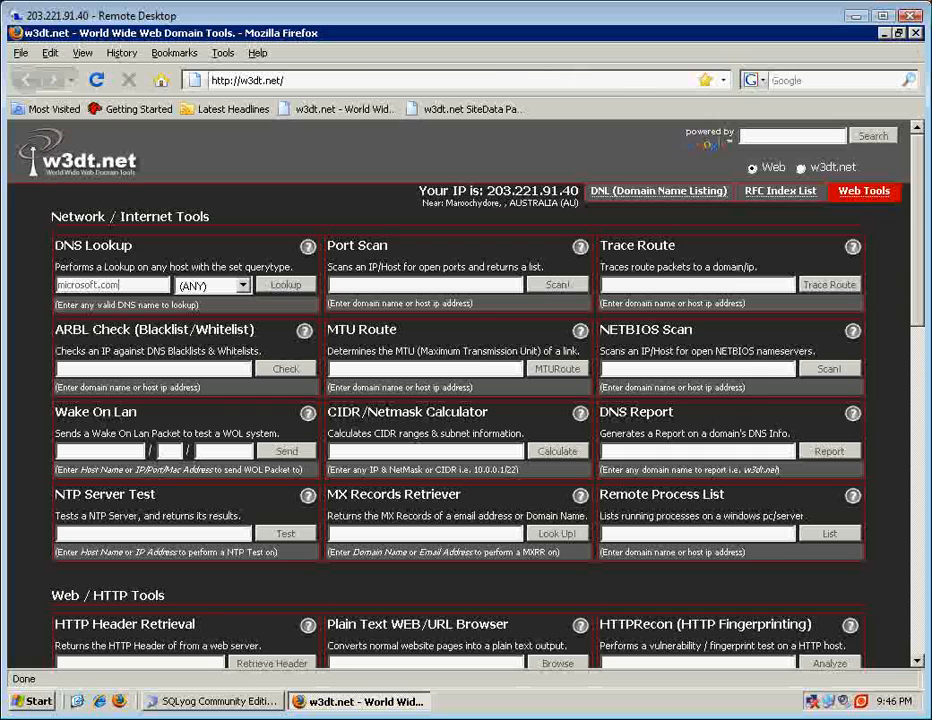
{"action": "left_click", "coordinate": [286, 284]}
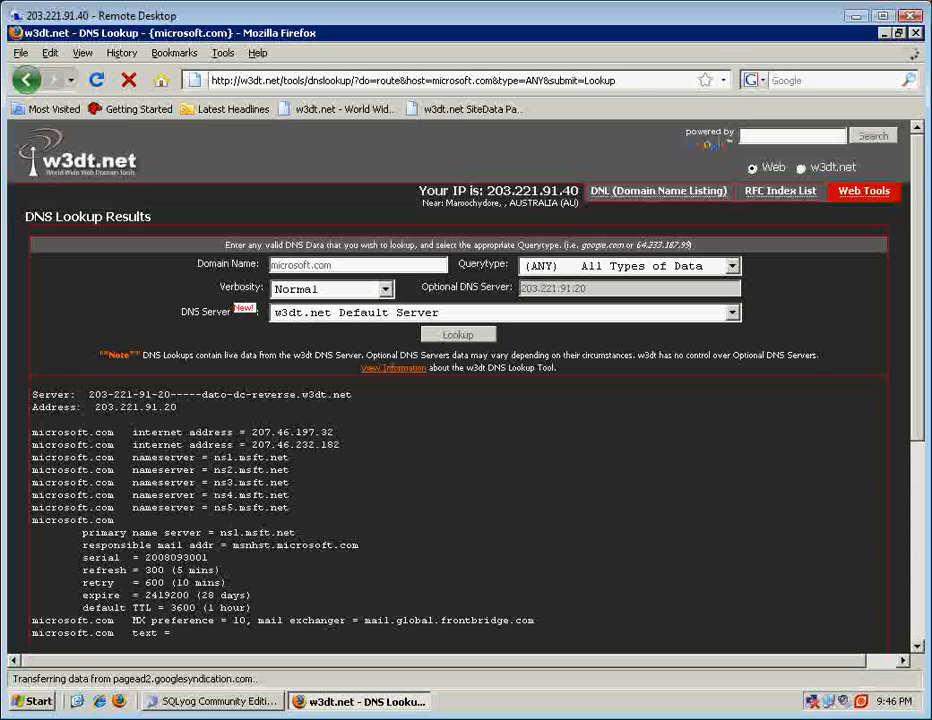
{"action": "scroll", "scroll_direction": "down", "scroll_amount": 3}
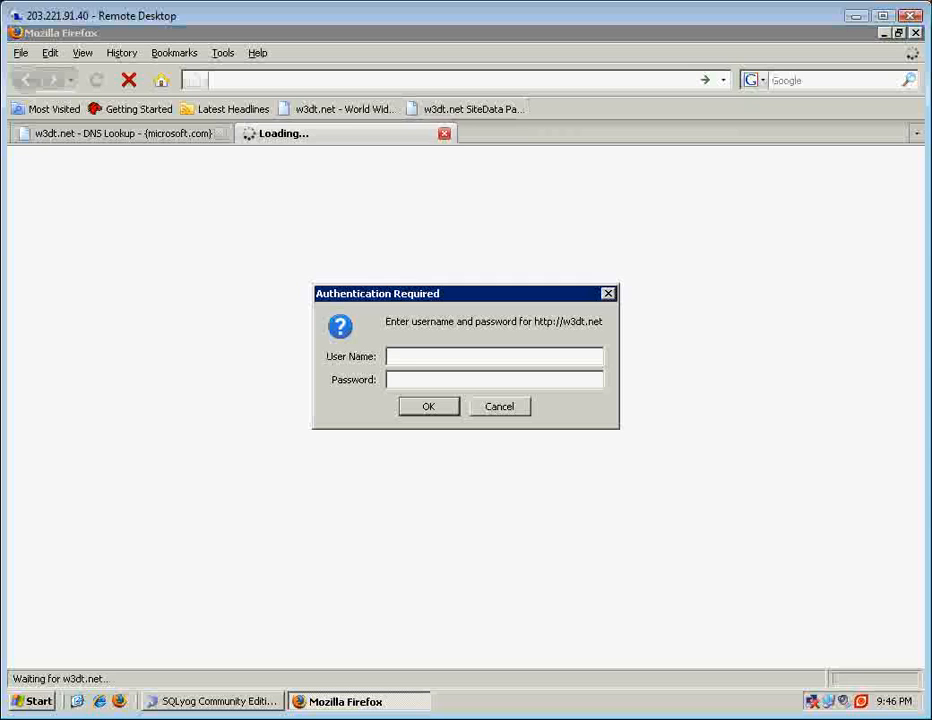
{"action": "type", "text": "administrator"}
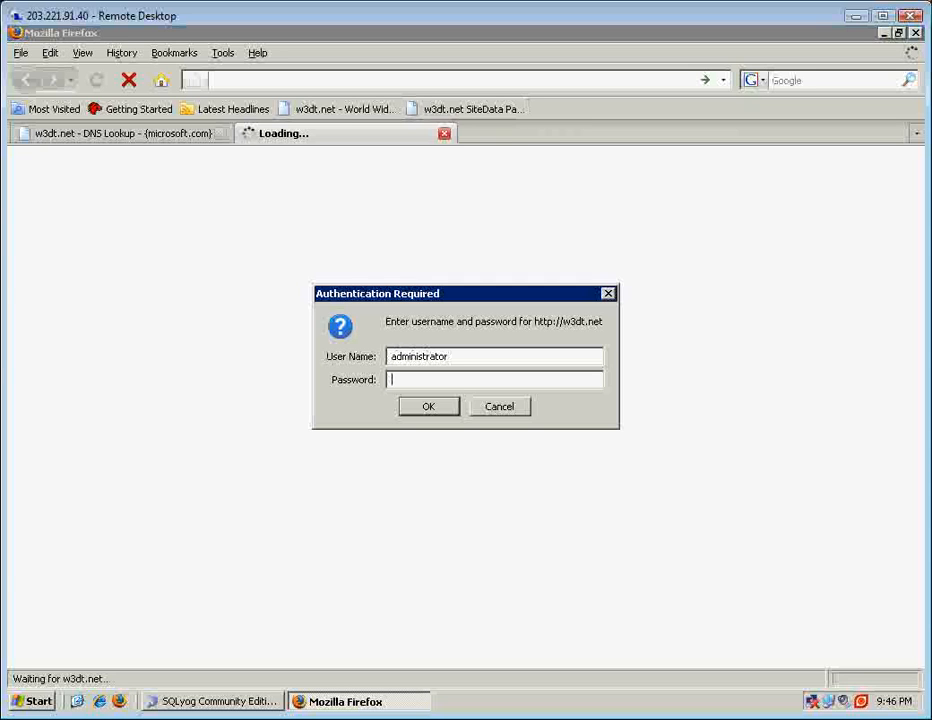
{"action": "type", "text": "password"}
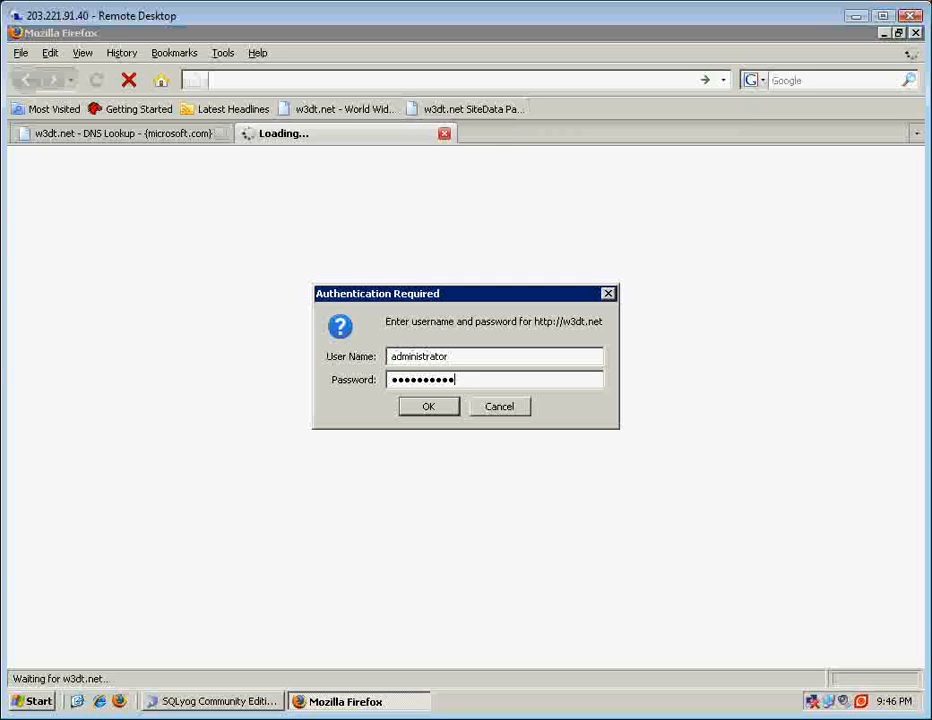
{"action": "left_click", "coordinate": [428, 406]}
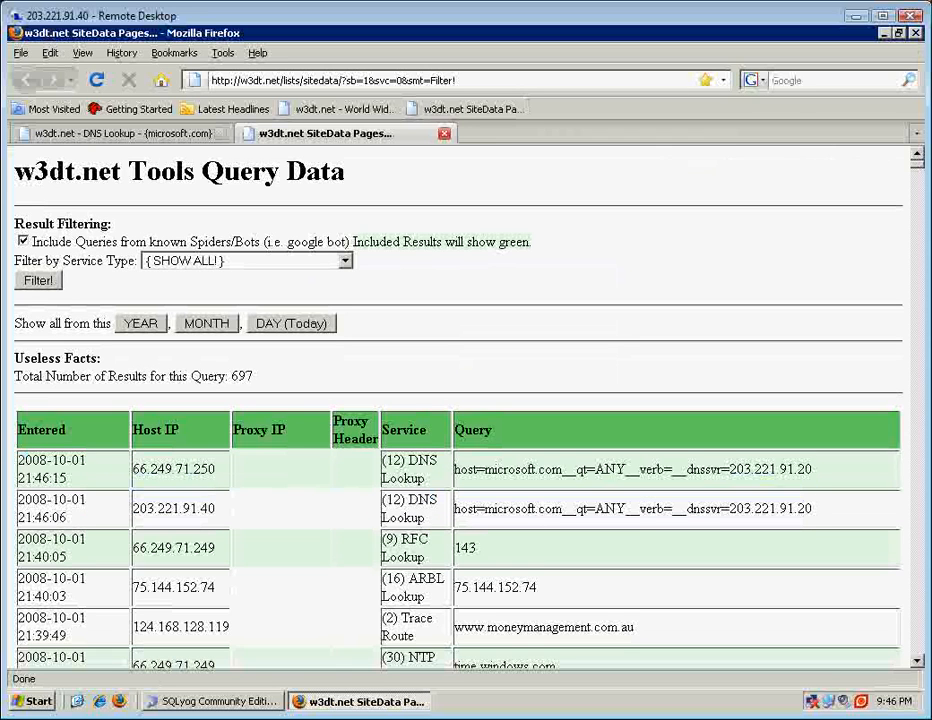
{"action": "double_click", "coordinate": [174, 512]}
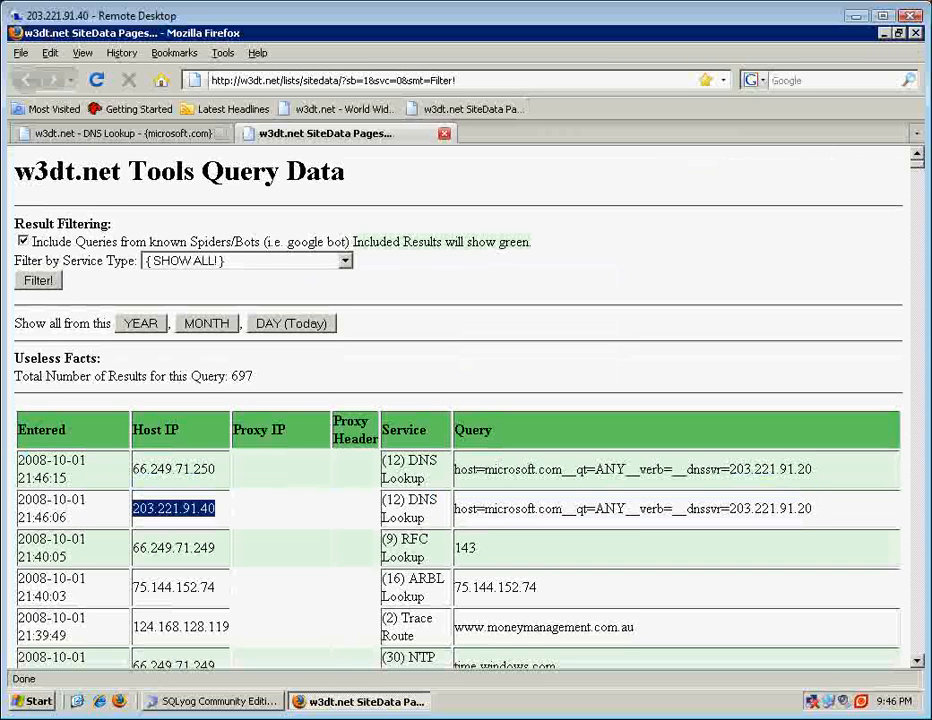
{"action": "left_click", "coordinate": [232, 700]}
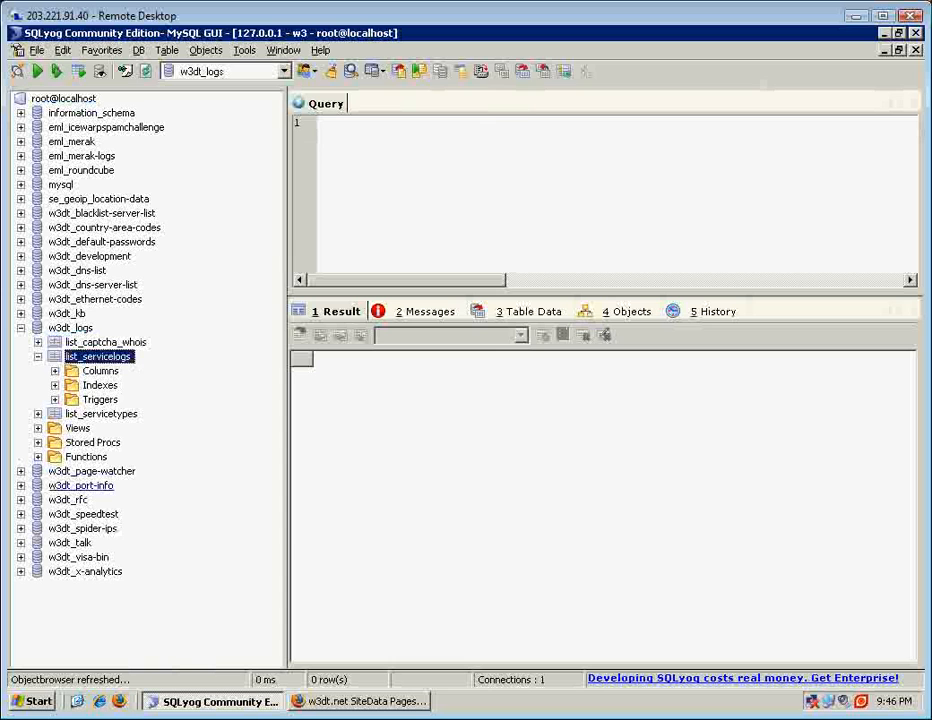
Step: View list_servicelogs table data and write the DELIMITER // CREATE PROCEDURE sproc_qrylogs script in the editor
{"action": "left_click", "coordinate": [528, 312]}
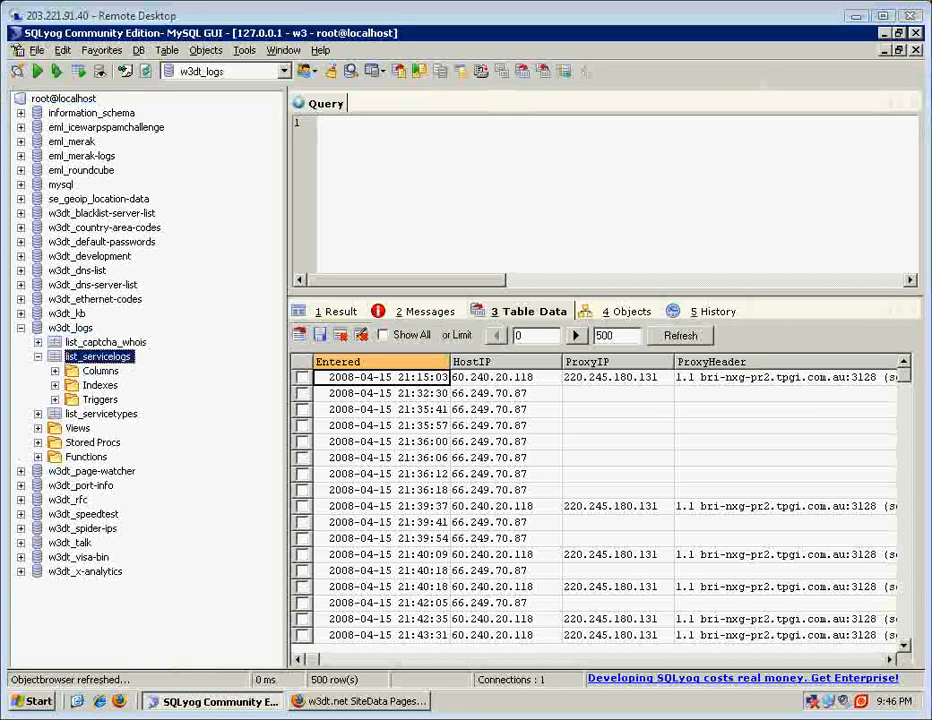
{"action": "type", "text": "DELIMITER //"}
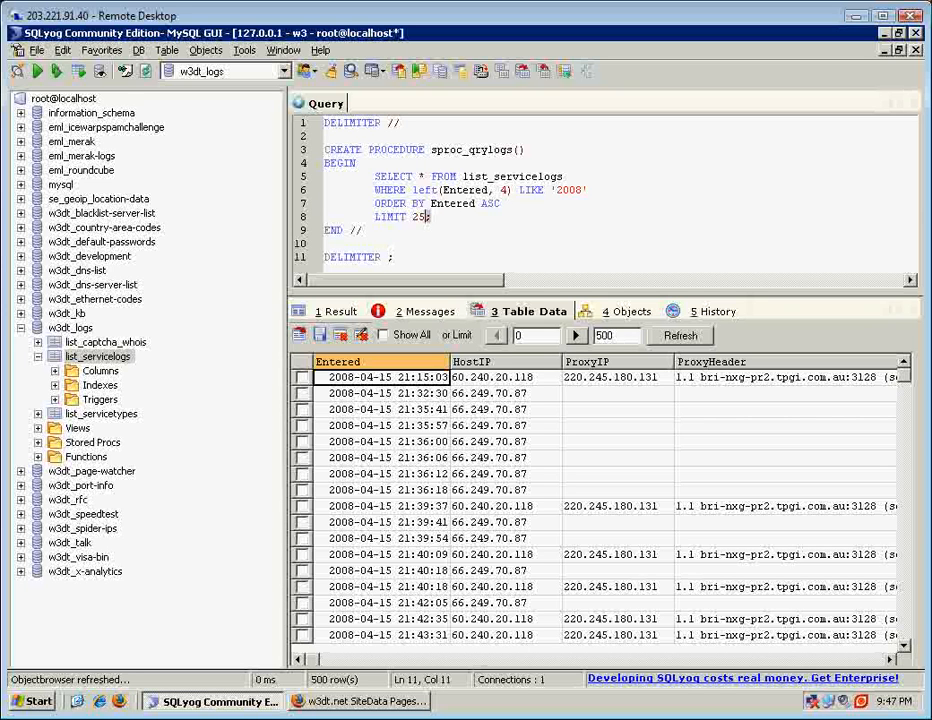
{"action": "left_click", "coordinate": [48, 72]}
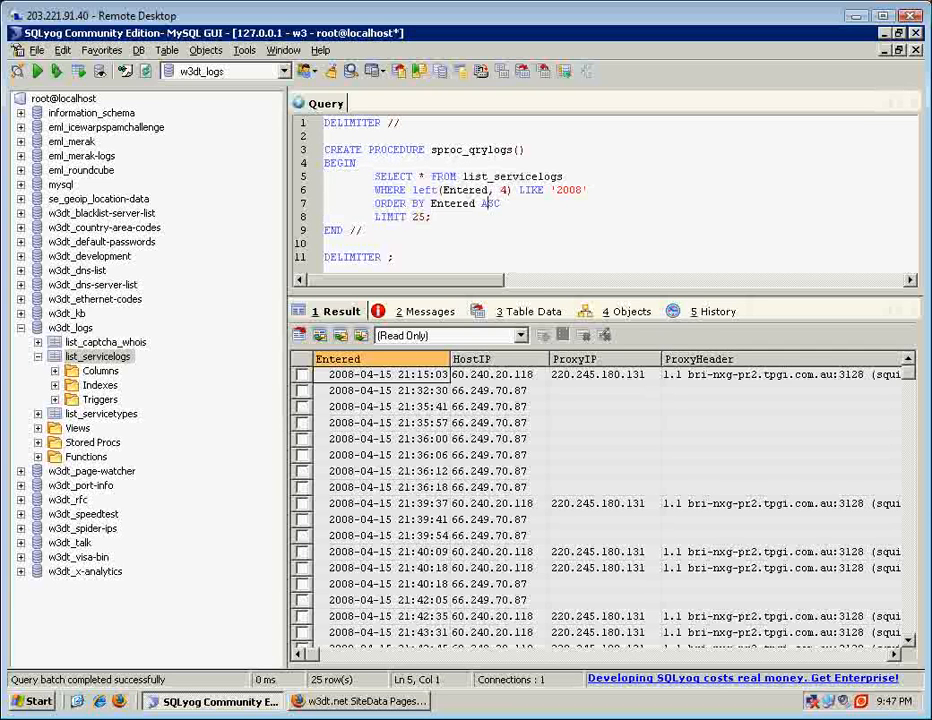
{"action": "double_click", "coordinate": [468, 148]}
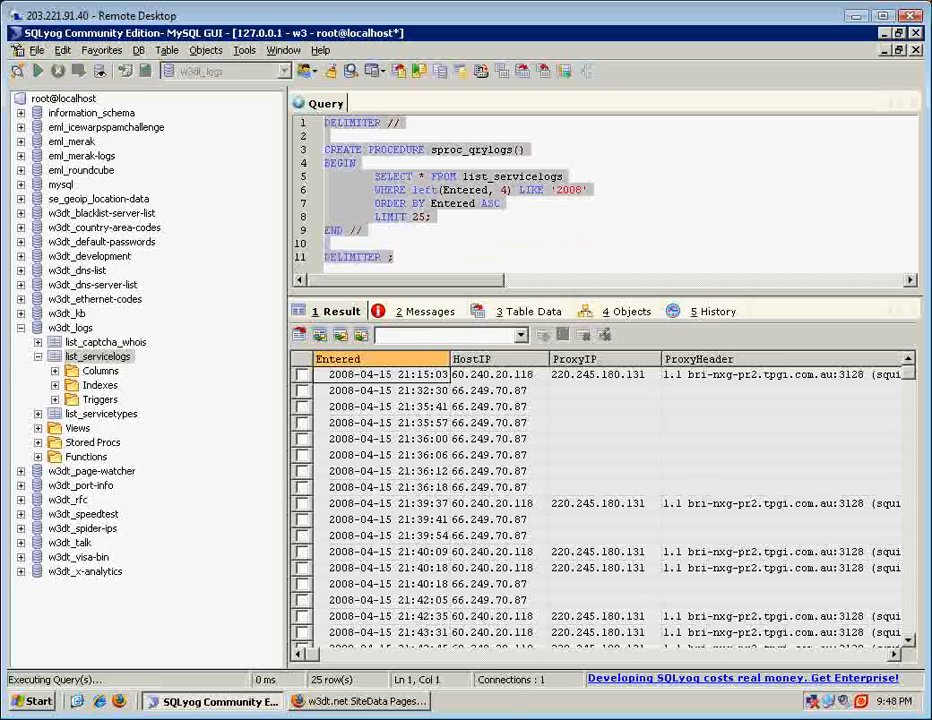
Step: Execute the script creating sproc_qrylogs and browse the list_servicelogs table details
{"action": "left_click", "coordinate": [36, 70]}
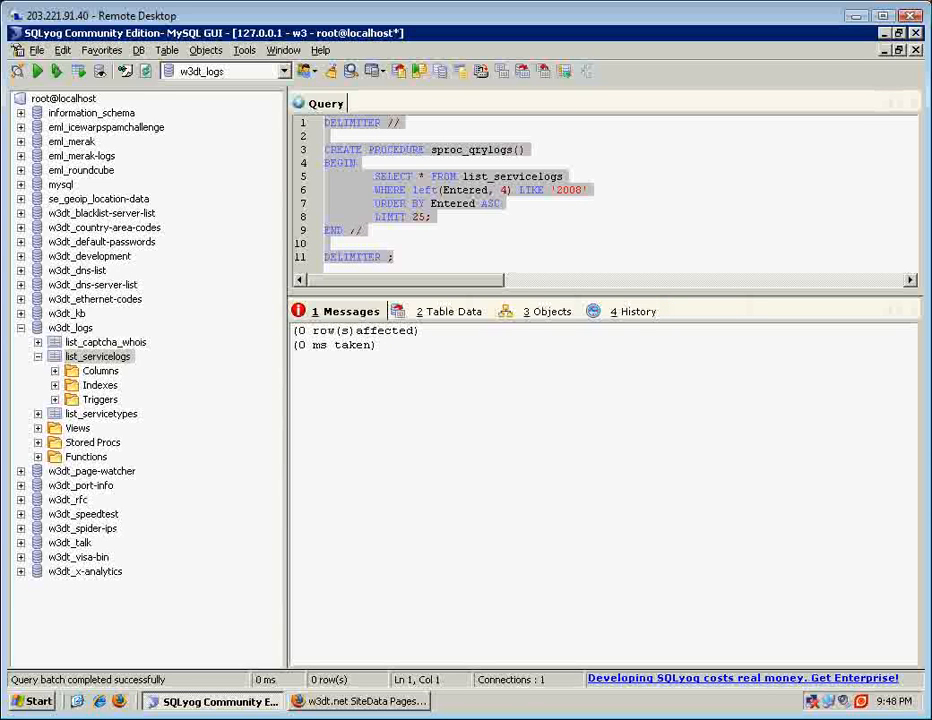
{"action": "left_click", "coordinate": [98, 356]}
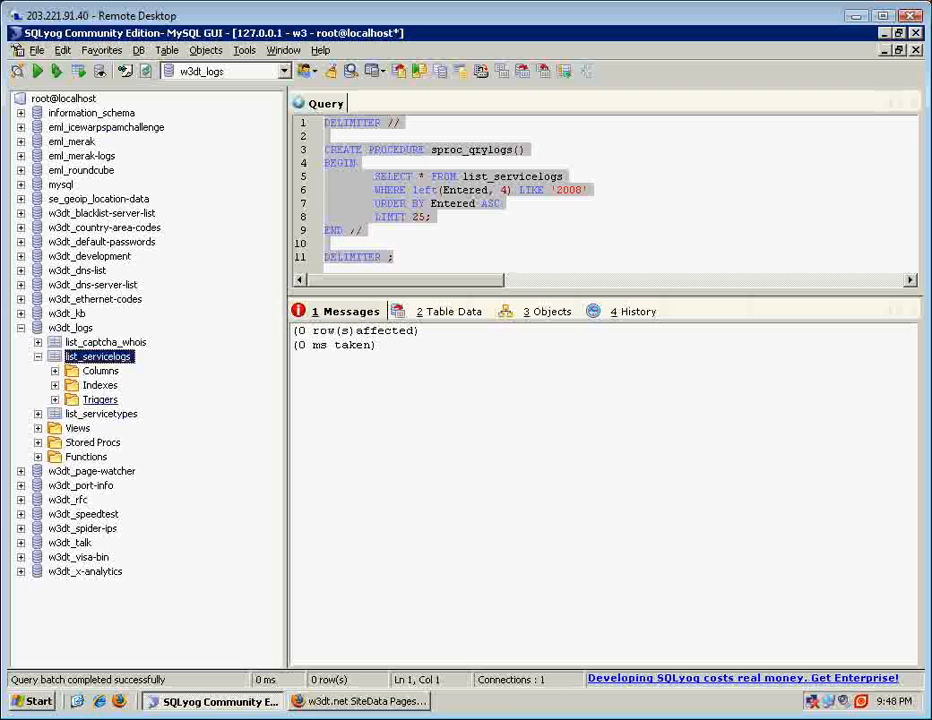
{"action": "left_click", "coordinate": [56, 384]}
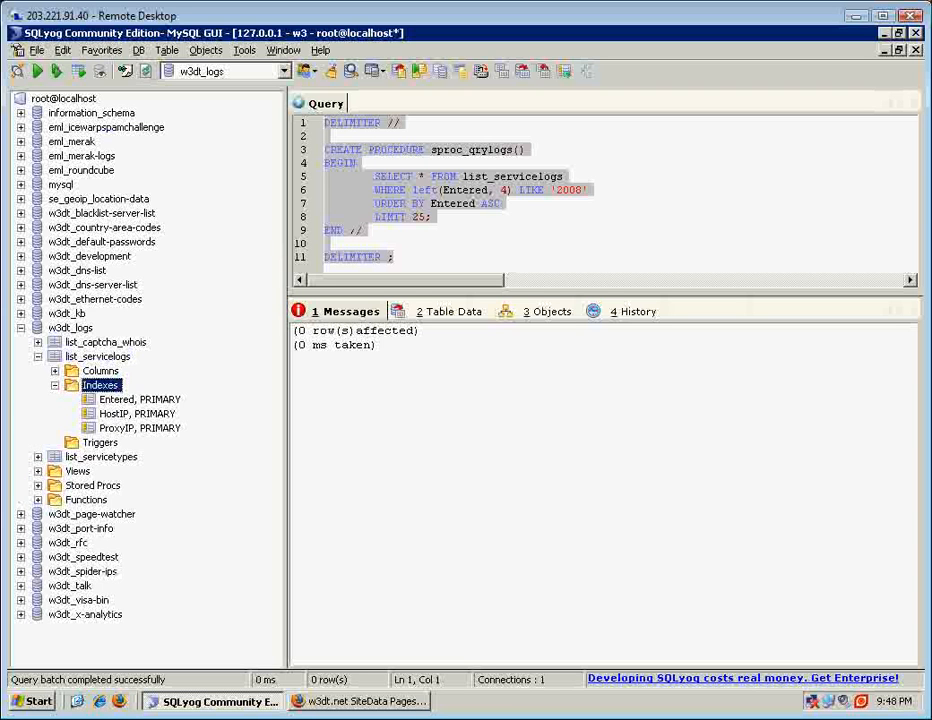
{"action": "left_click", "coordinate": [98, 370]}
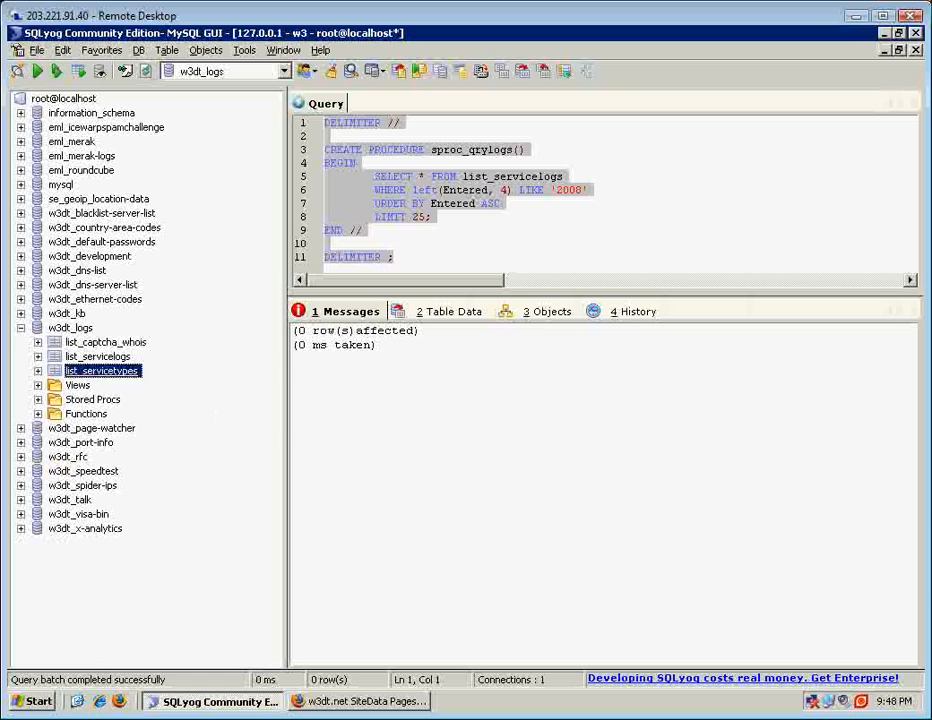
Step: Expand Stored Procs in w3dt_logs and open sproc_qrylogs with Alter Stored Procedure
{"action": "left_click", "coordinate": [96, 356]}
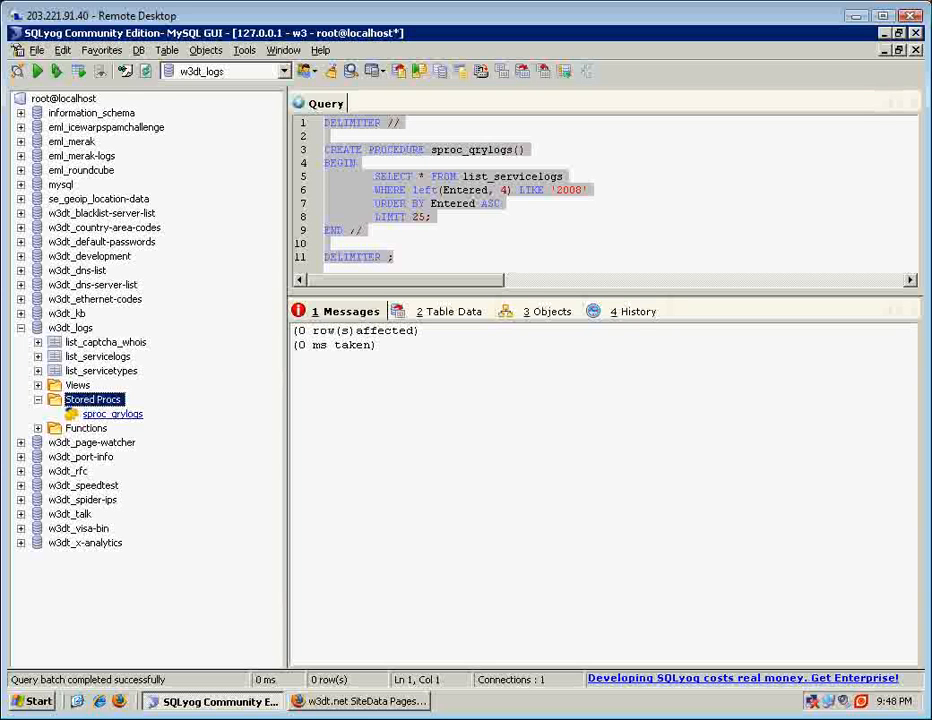
{"action": "right_click", "coordinate": [106, 412]}
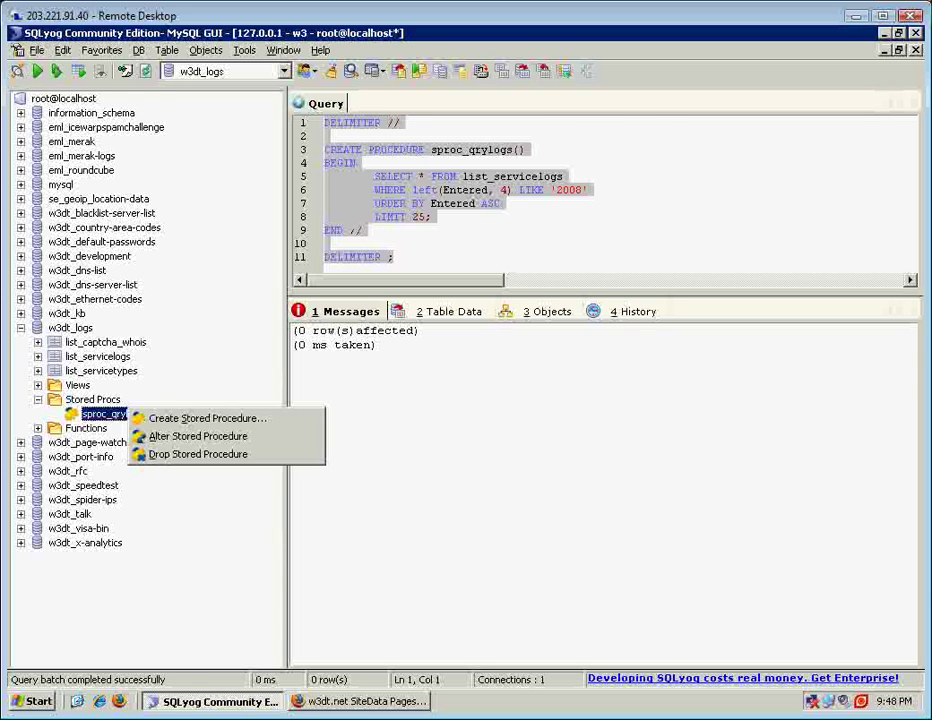
{"action": "left_click", "coordinate": [198, 436]}
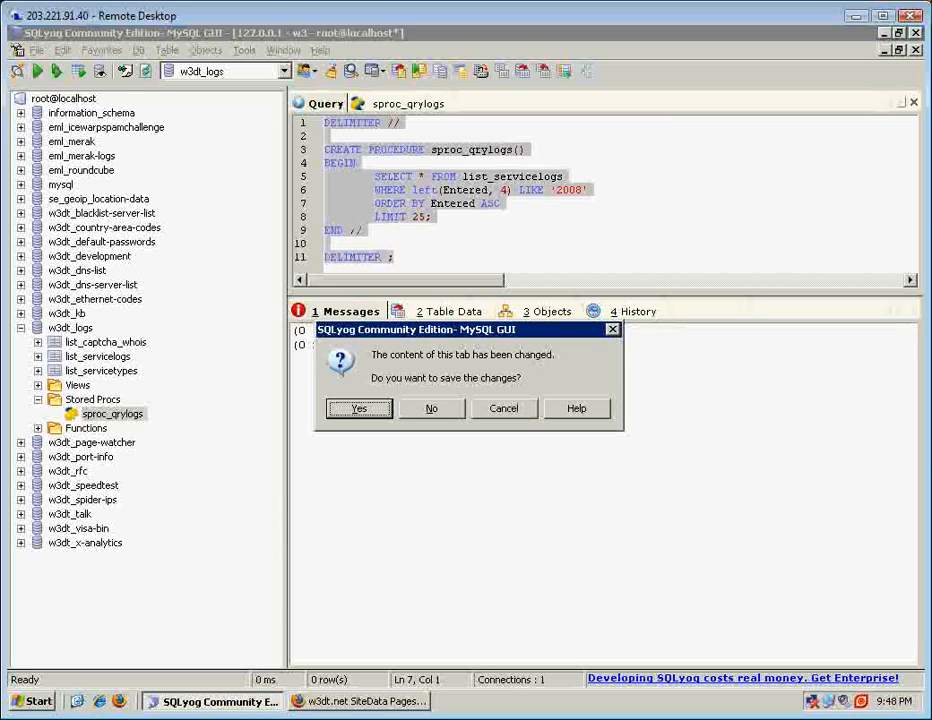
Step: Dismiss the save-changes prompt and reconnect to the localhost MySQL server
{"action": "left_click", "coordinate": [432, 408]}
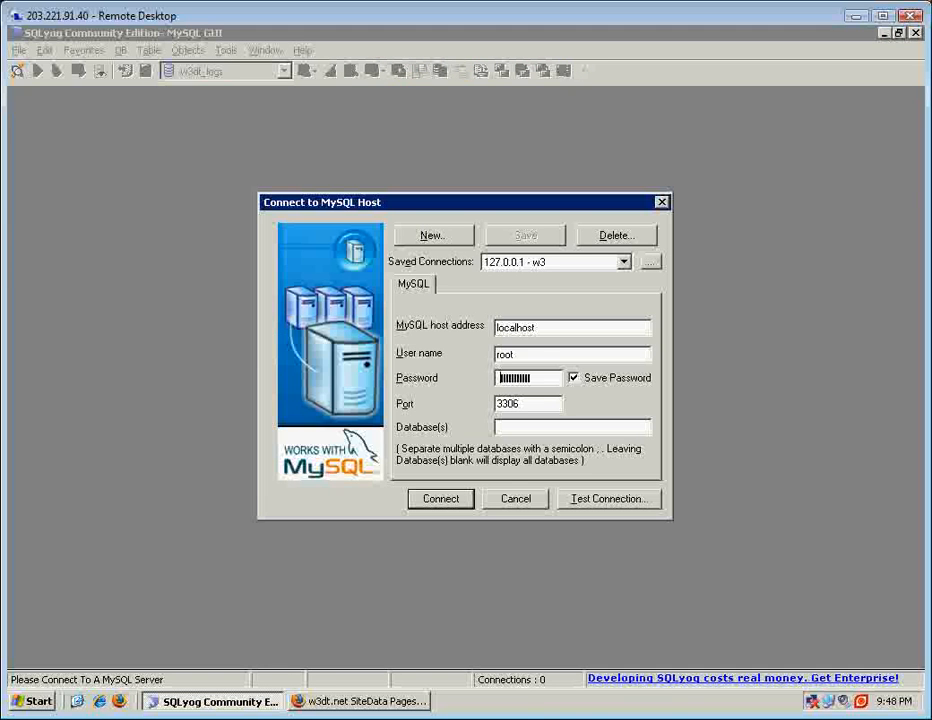
{"action": "left_click", "coordinate": [440, 500]}
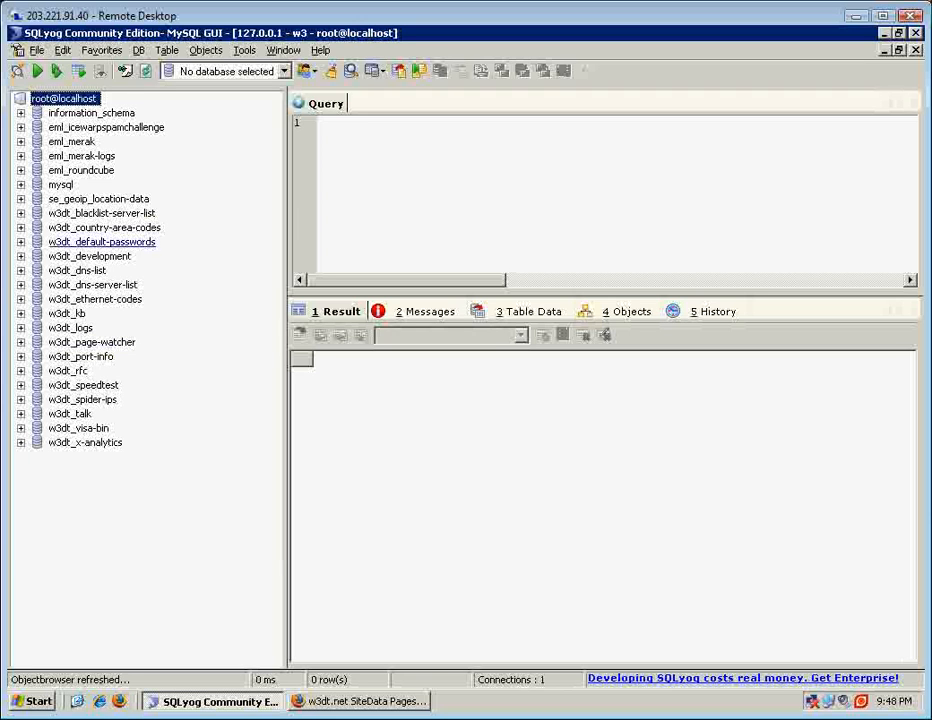
{"action": "left_click", "coordinate": [64, 370]}
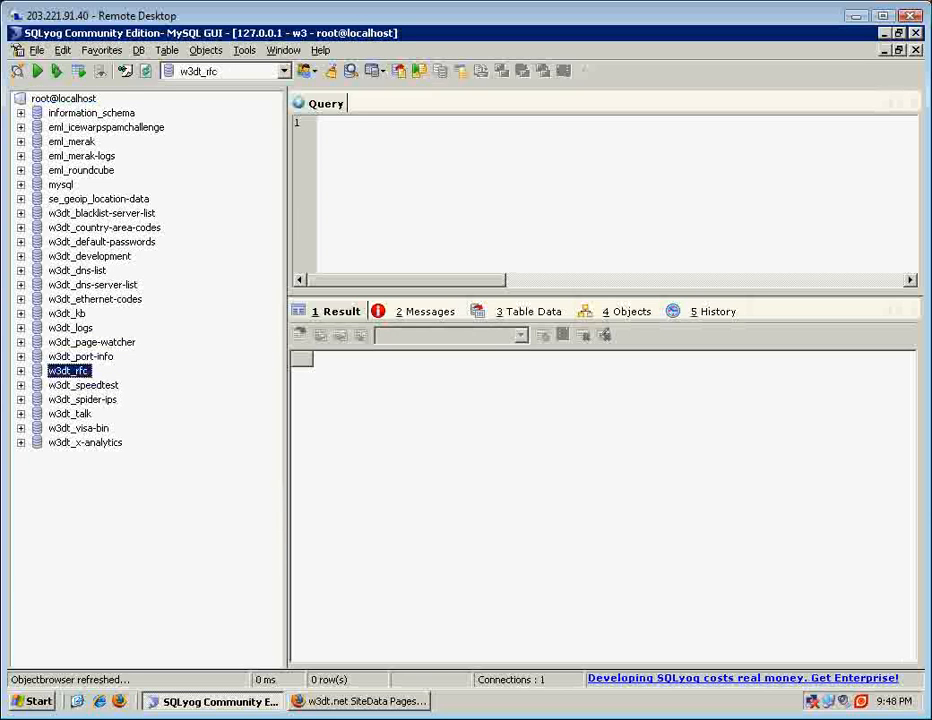
Step: Select and expand the w3dt_logs database to reveal its stored procedures
{"action": "left_click", "coordinate": [70, 328]}
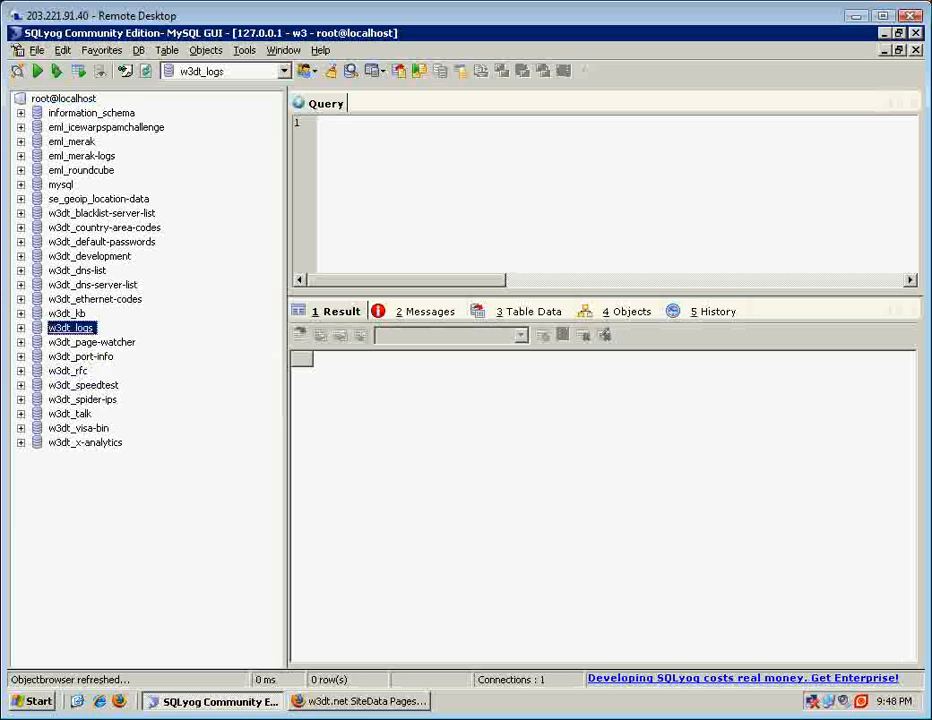
{"action": "left_click", "coordinate": [20, 328]}
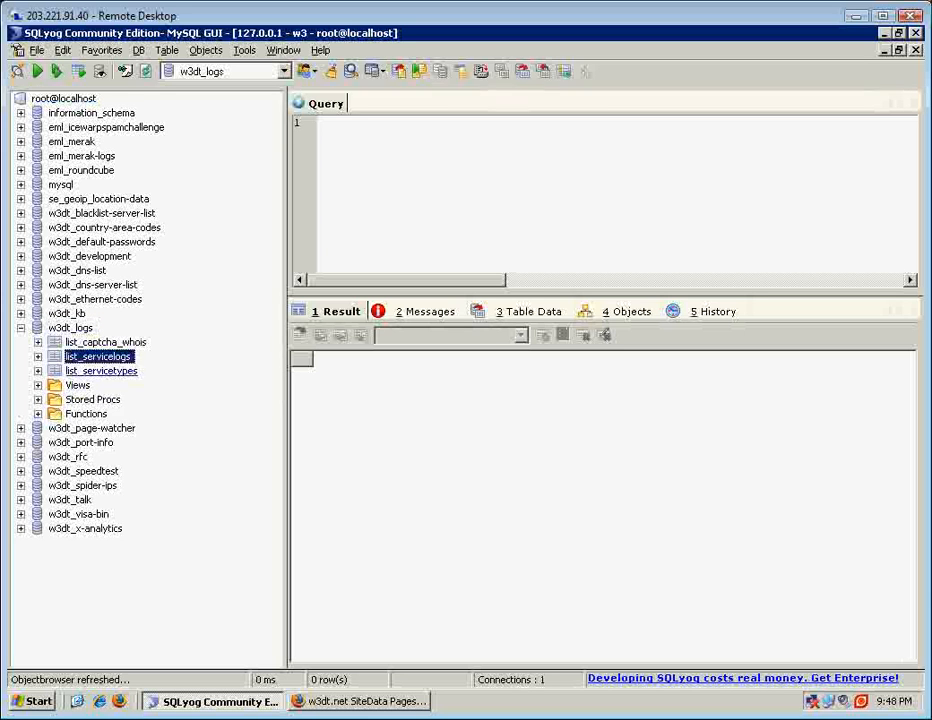
{"action": "left_click", "coordinate": [84, 412]}
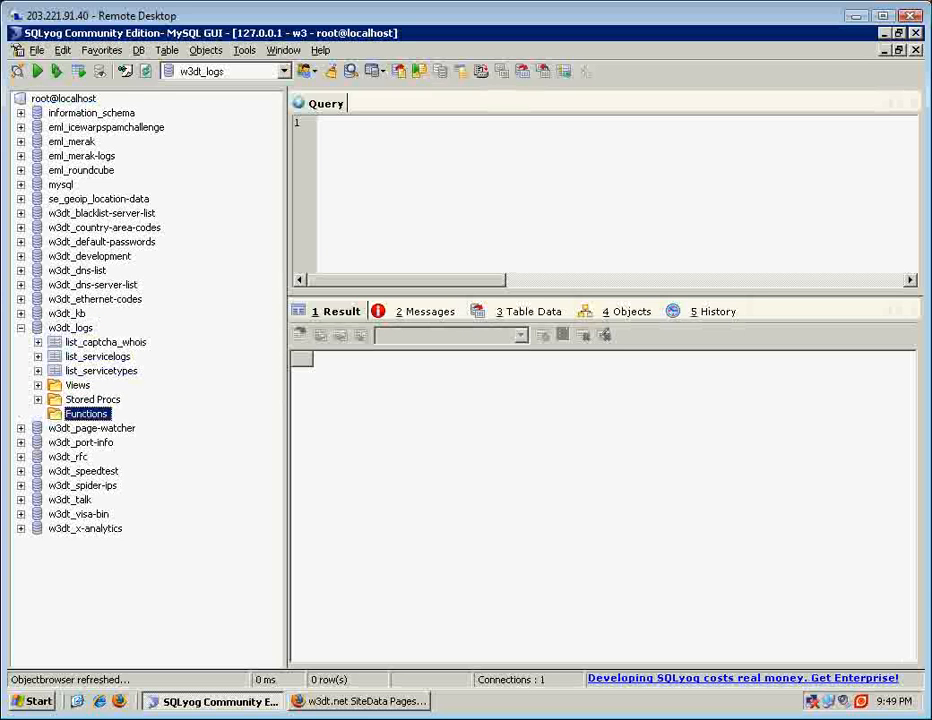
{"action": "left_click", "coordinate": [34, 400]}
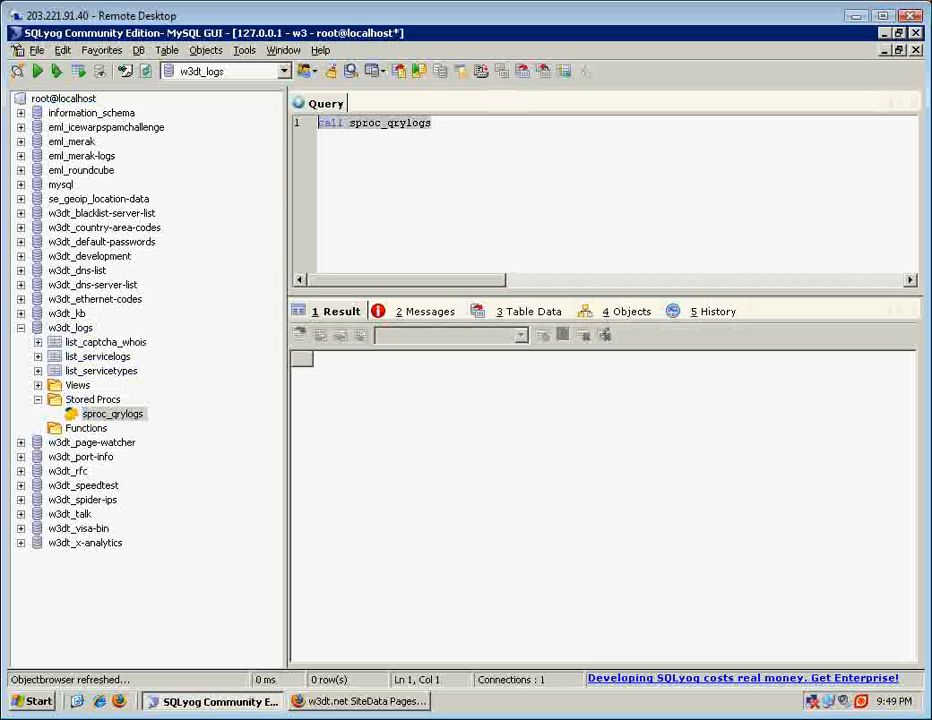
Step: Execute call sproc_qrylogs; returning 25 service log rows, then select the whole statement
{"action": "left_click", "coordinate": [34, 84]}
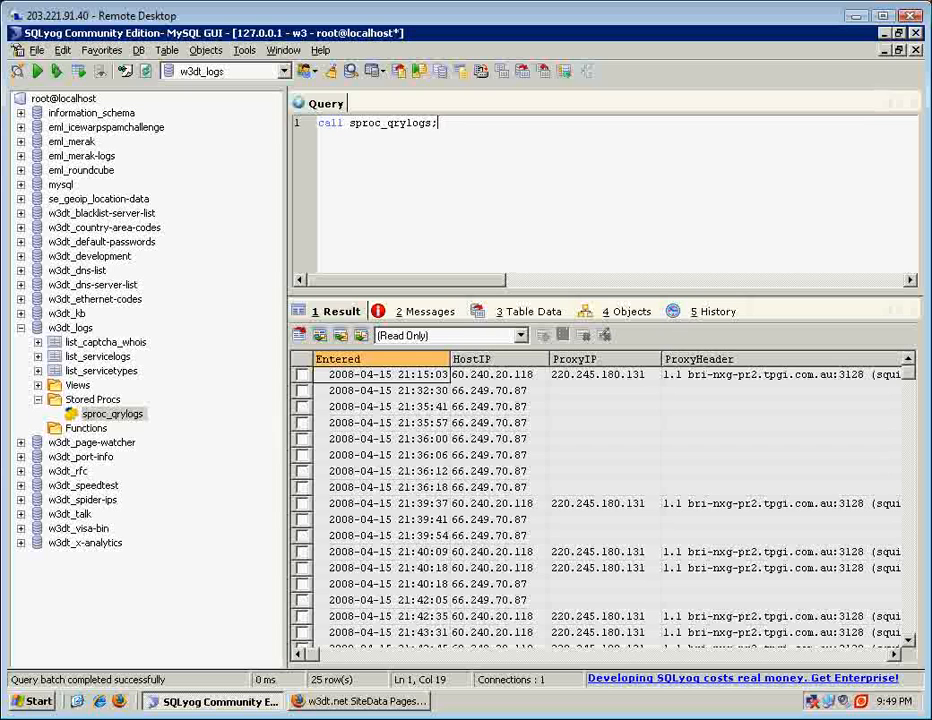
{"action": "triple_click", "coordinate": [376, 122]}
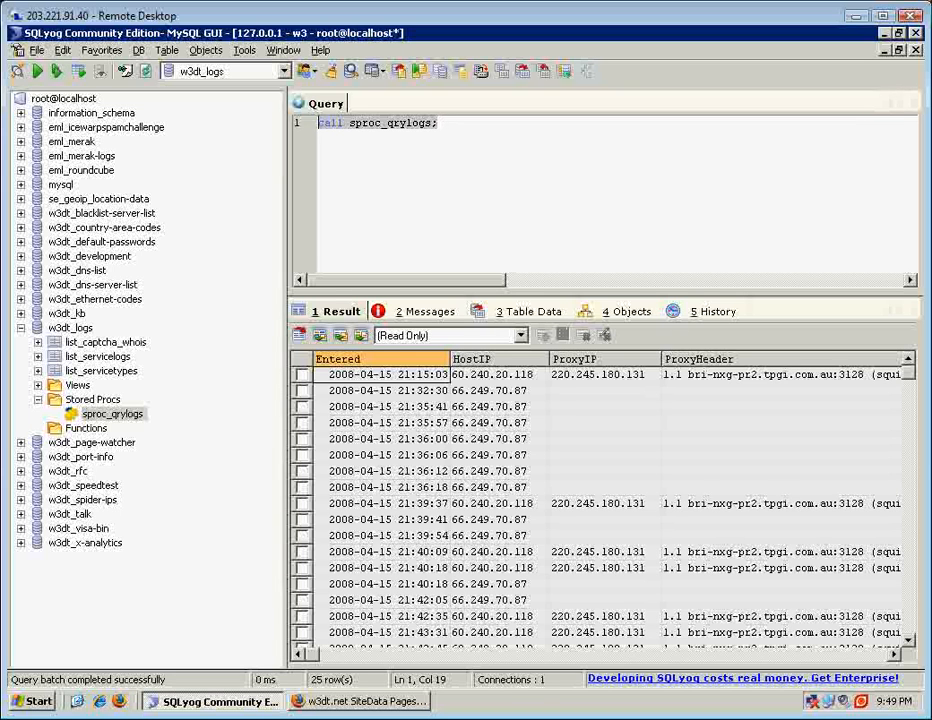